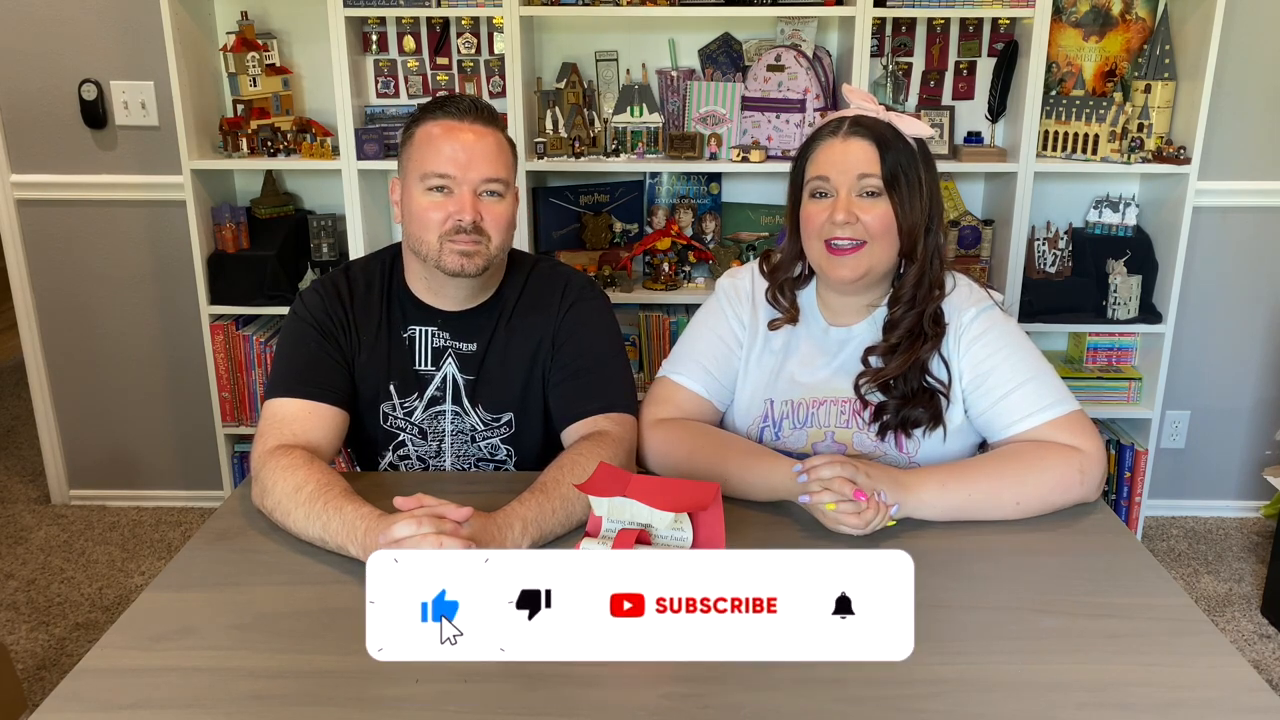
{"action": "left_click", "coordinate": [694, 604]}
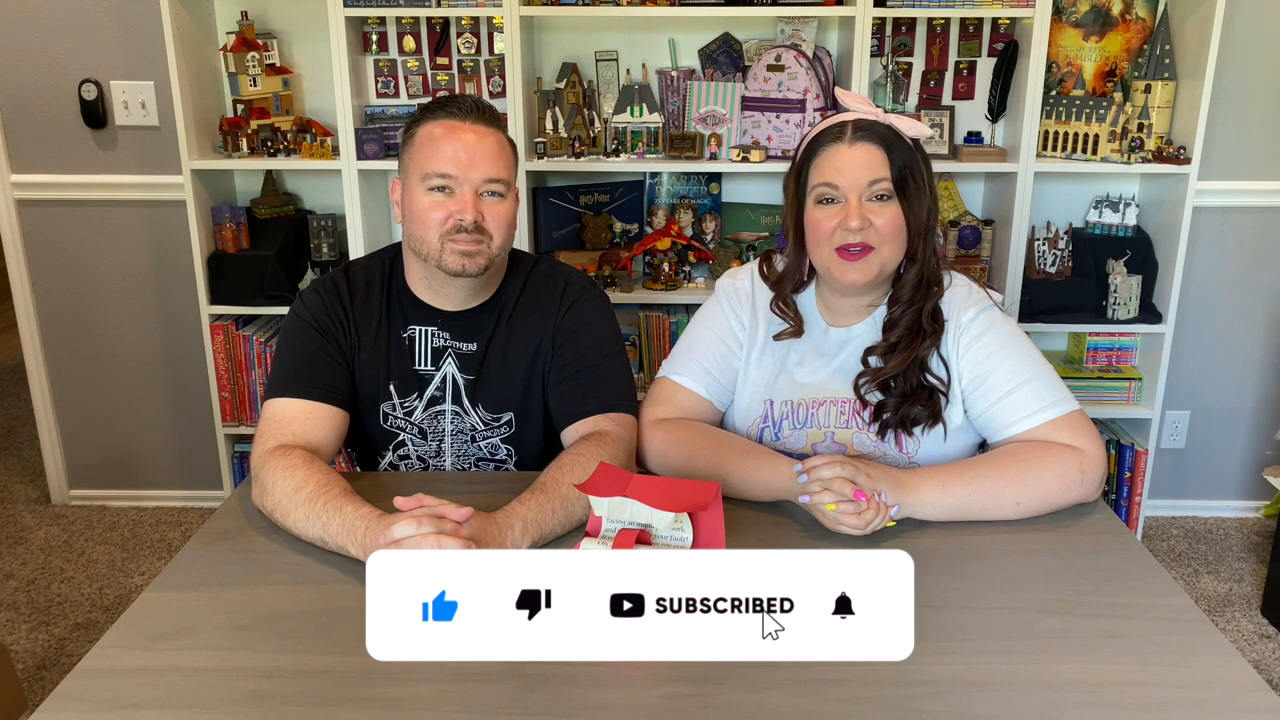
{"action": "left_click", "coordinate": [843, 605]}
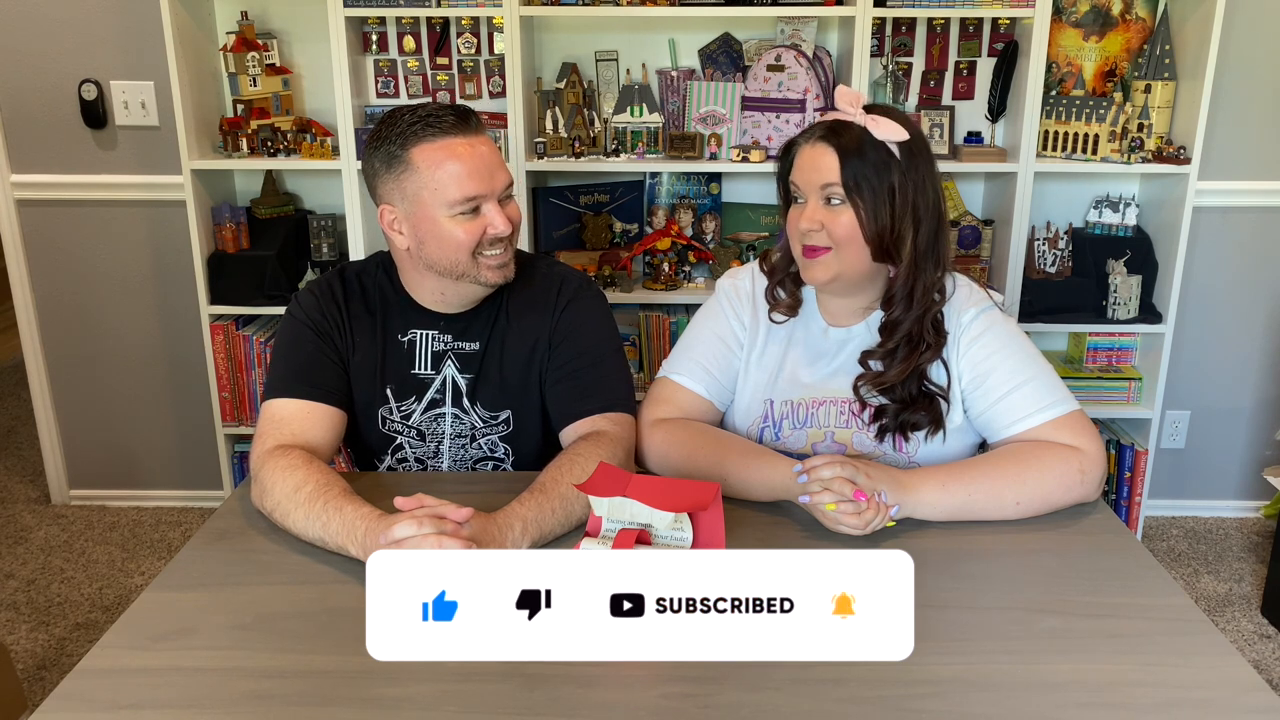